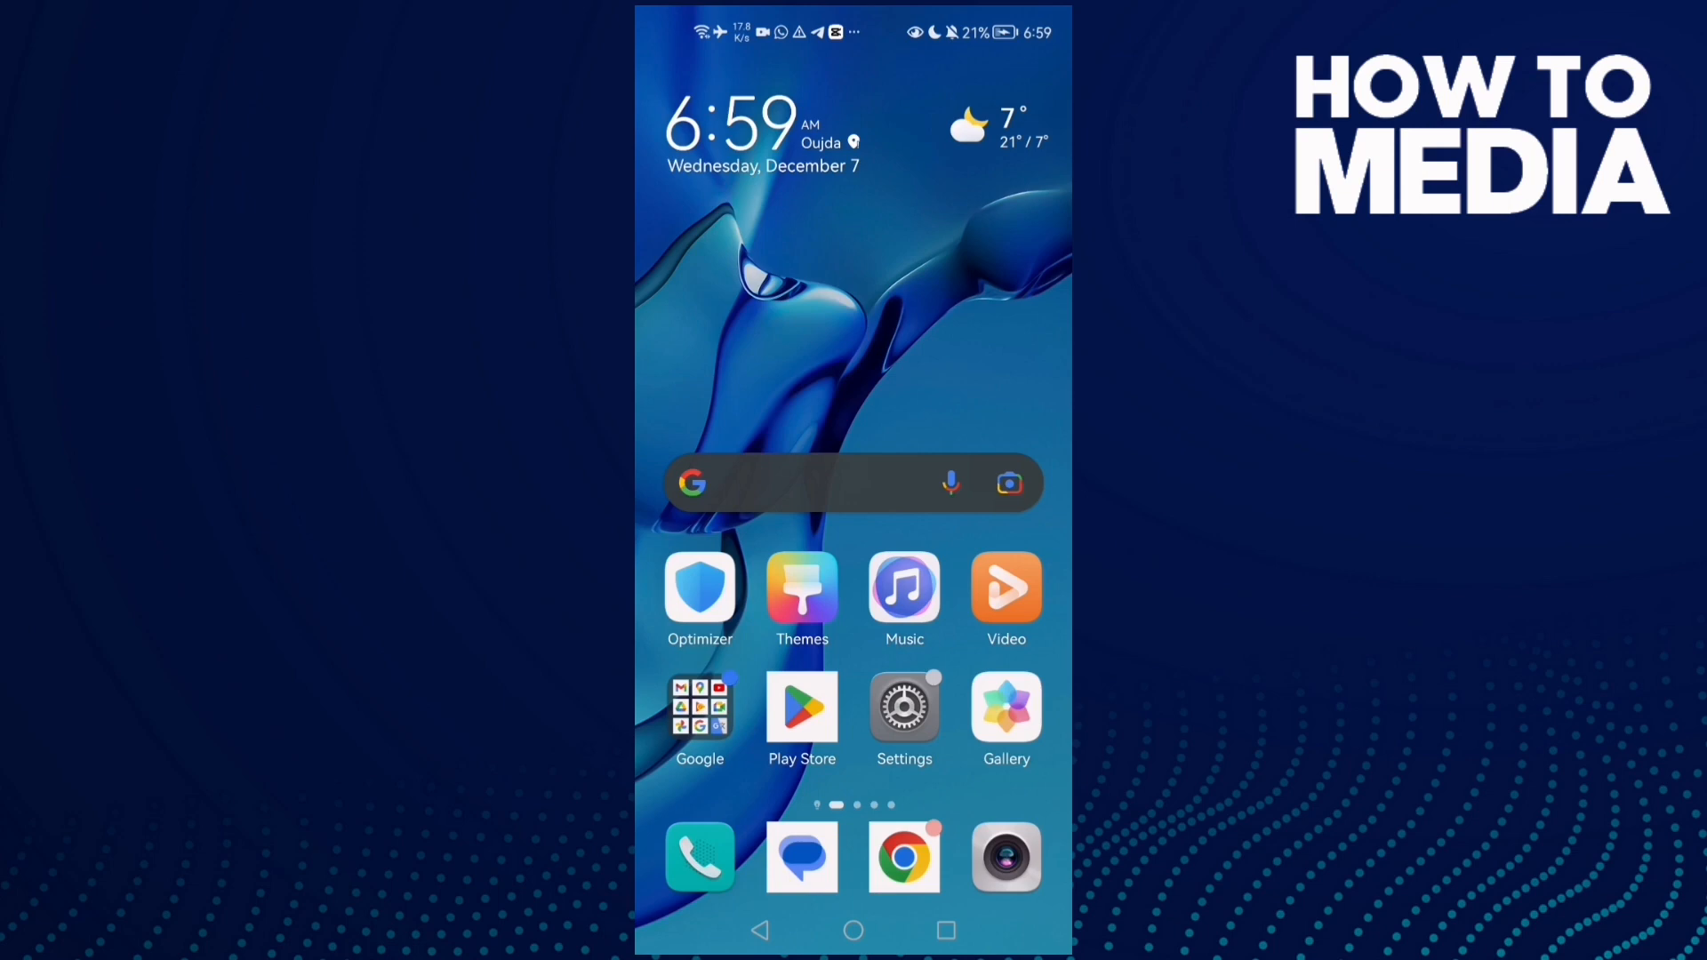
# Swipe left to the home-screen page with Messenger, Discord, Twitter, Instagram and Truecaller
pyautogui.hscroll(-3)
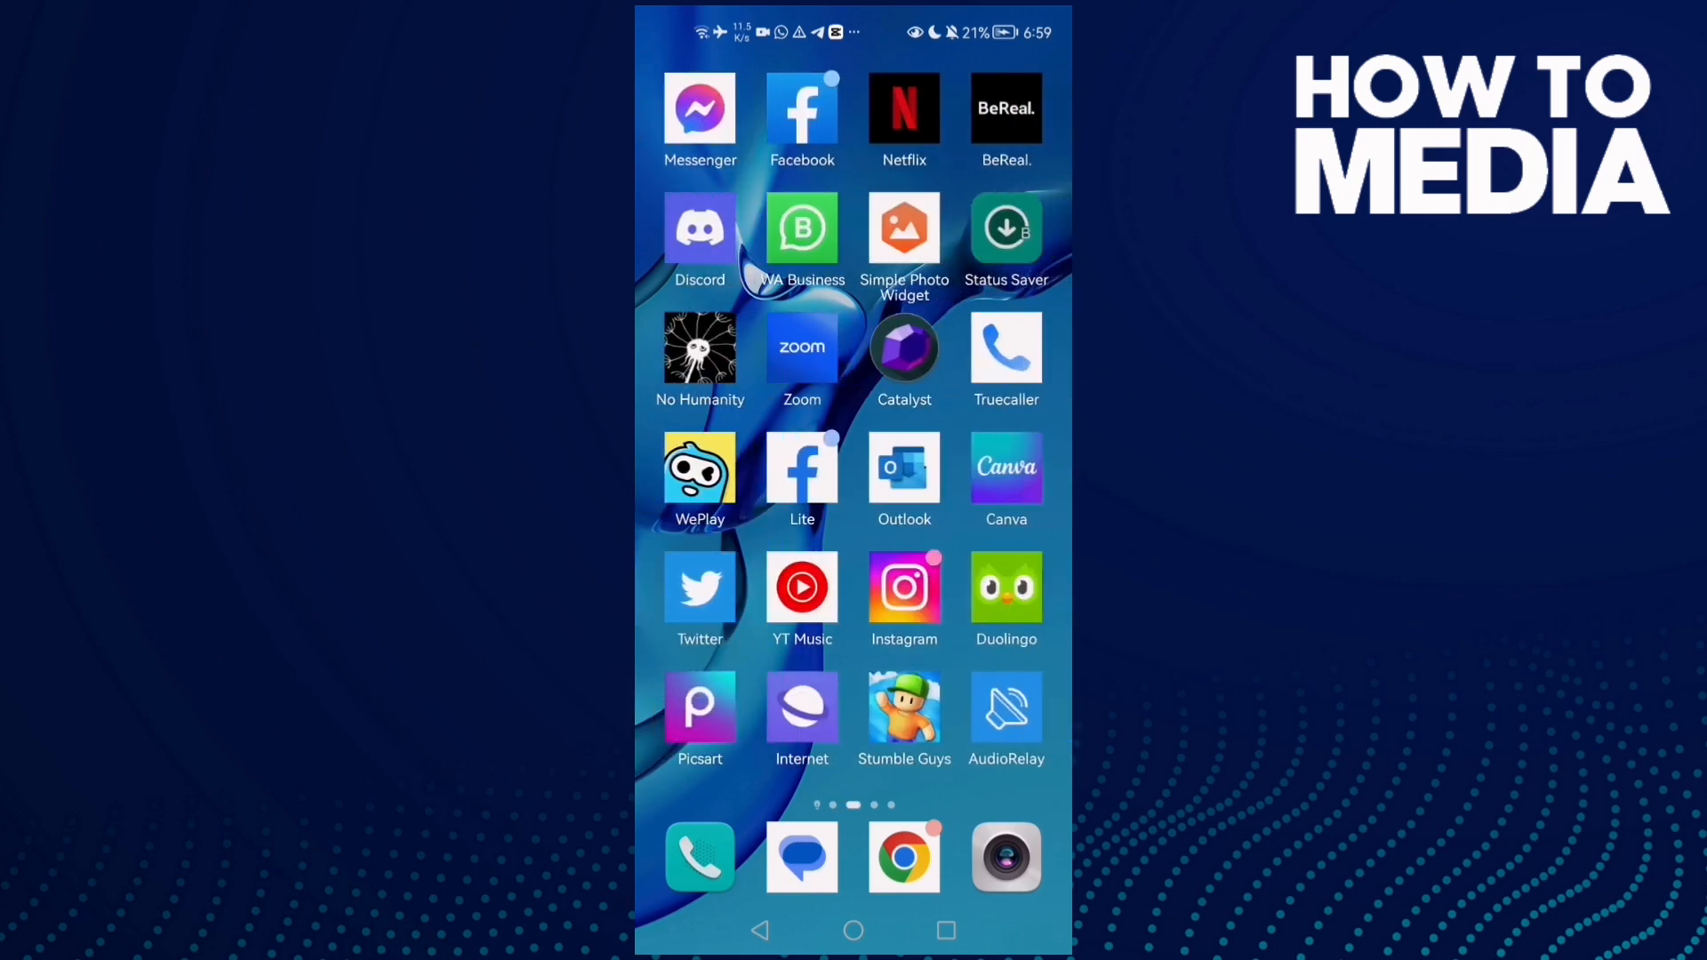
# Launch Truecaller and take a camera photo of the autumn trees from the Test2 chat's attachments
pyautogui.click(1005, 348)
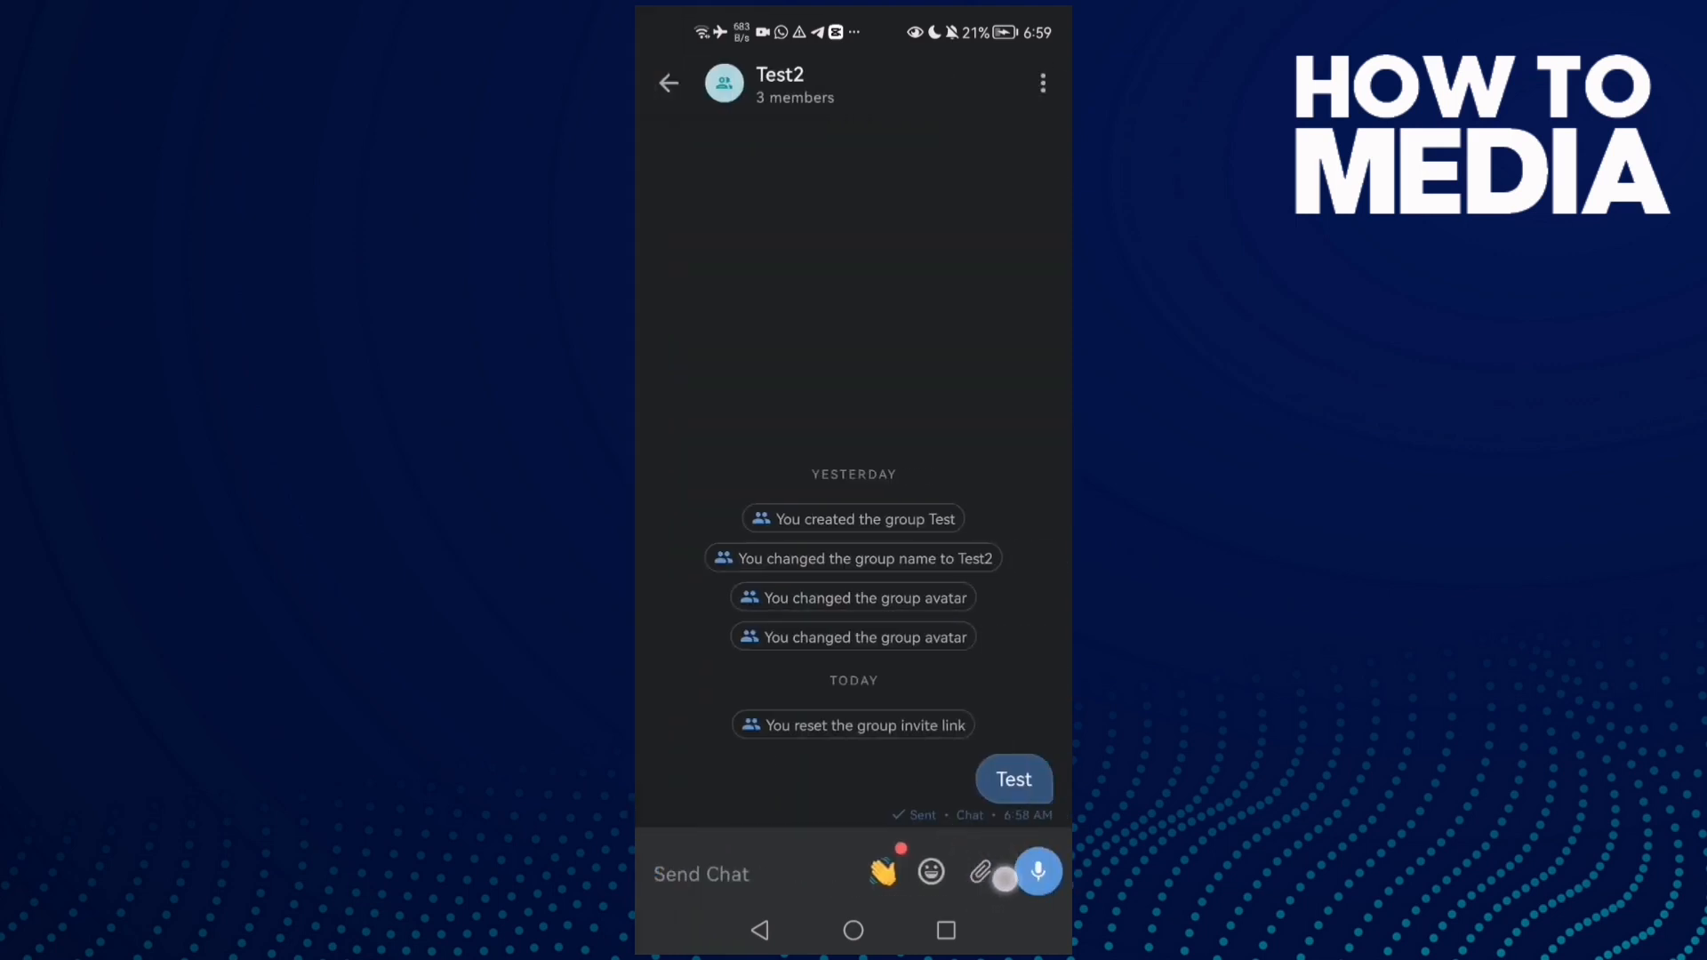
pyautogui.click(978, 872)
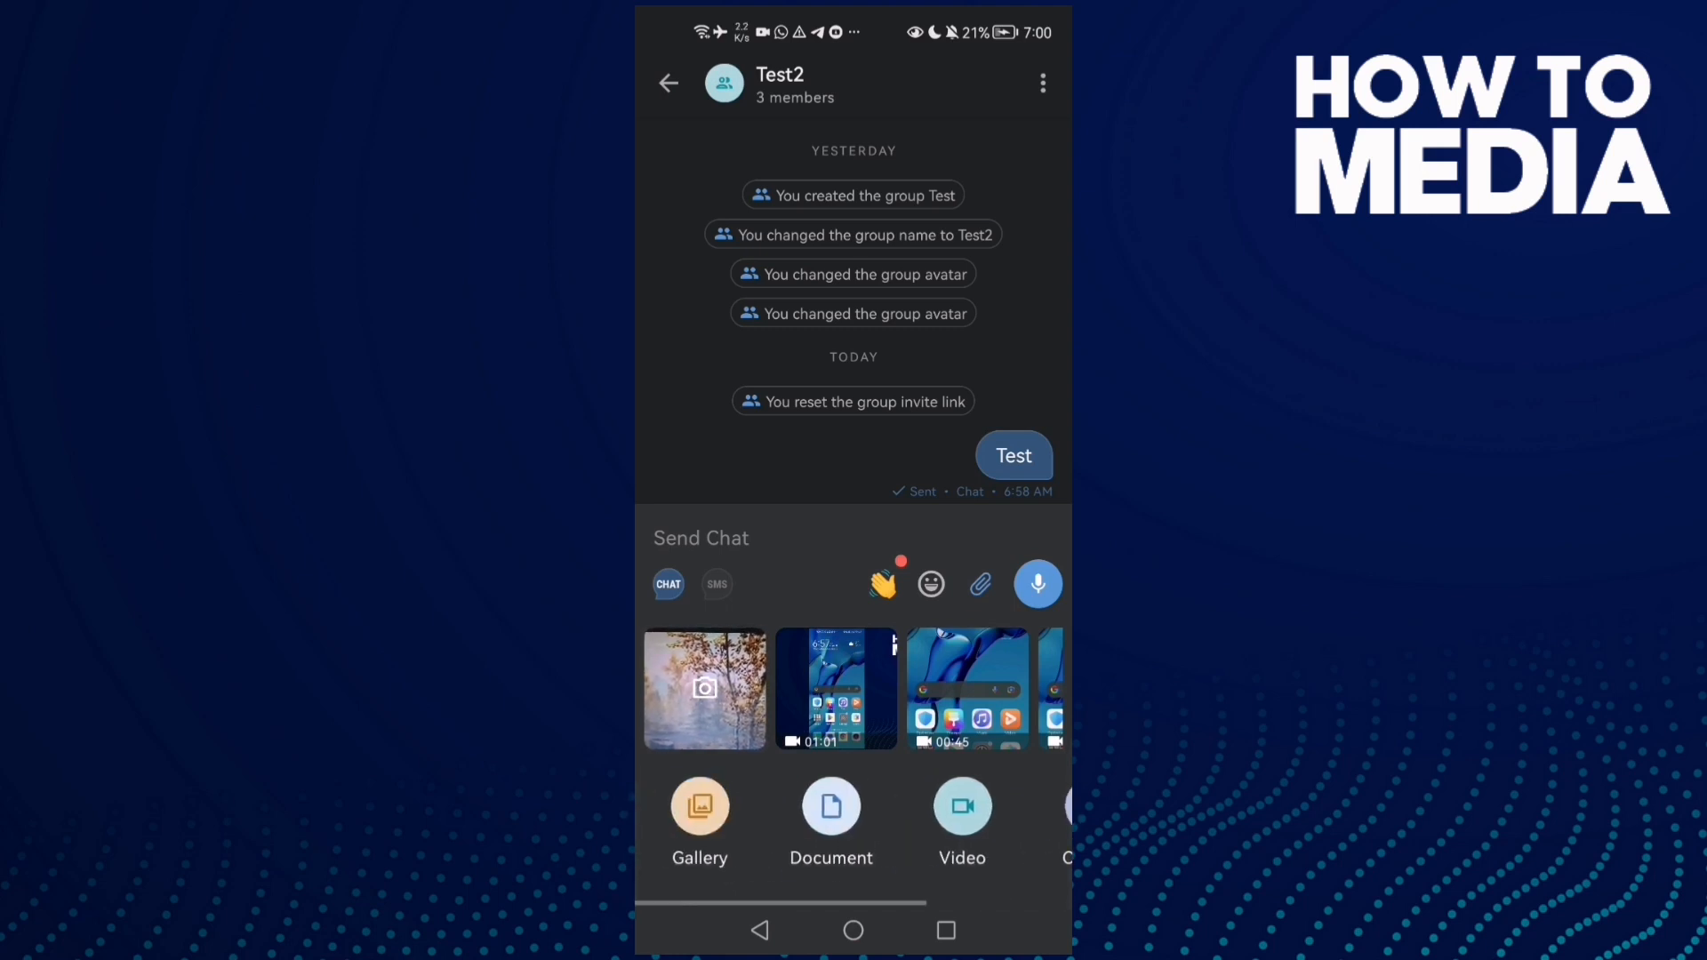
pyautogui.click(704, 689)
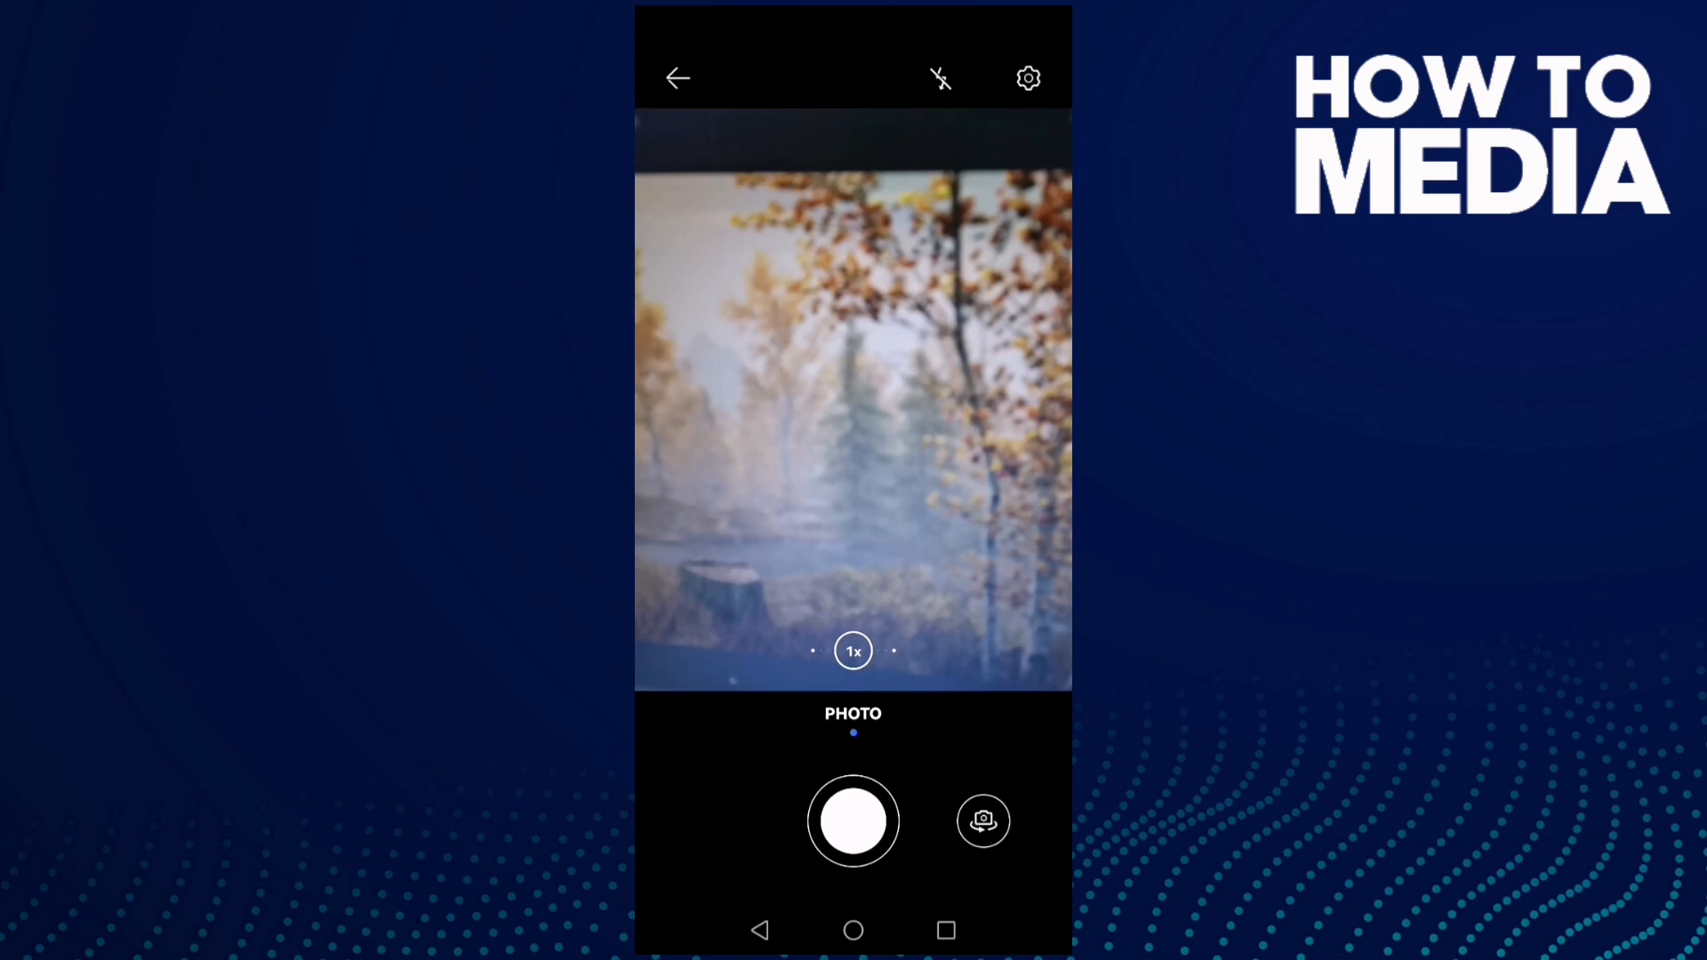
pyautogui.click(853, 820)
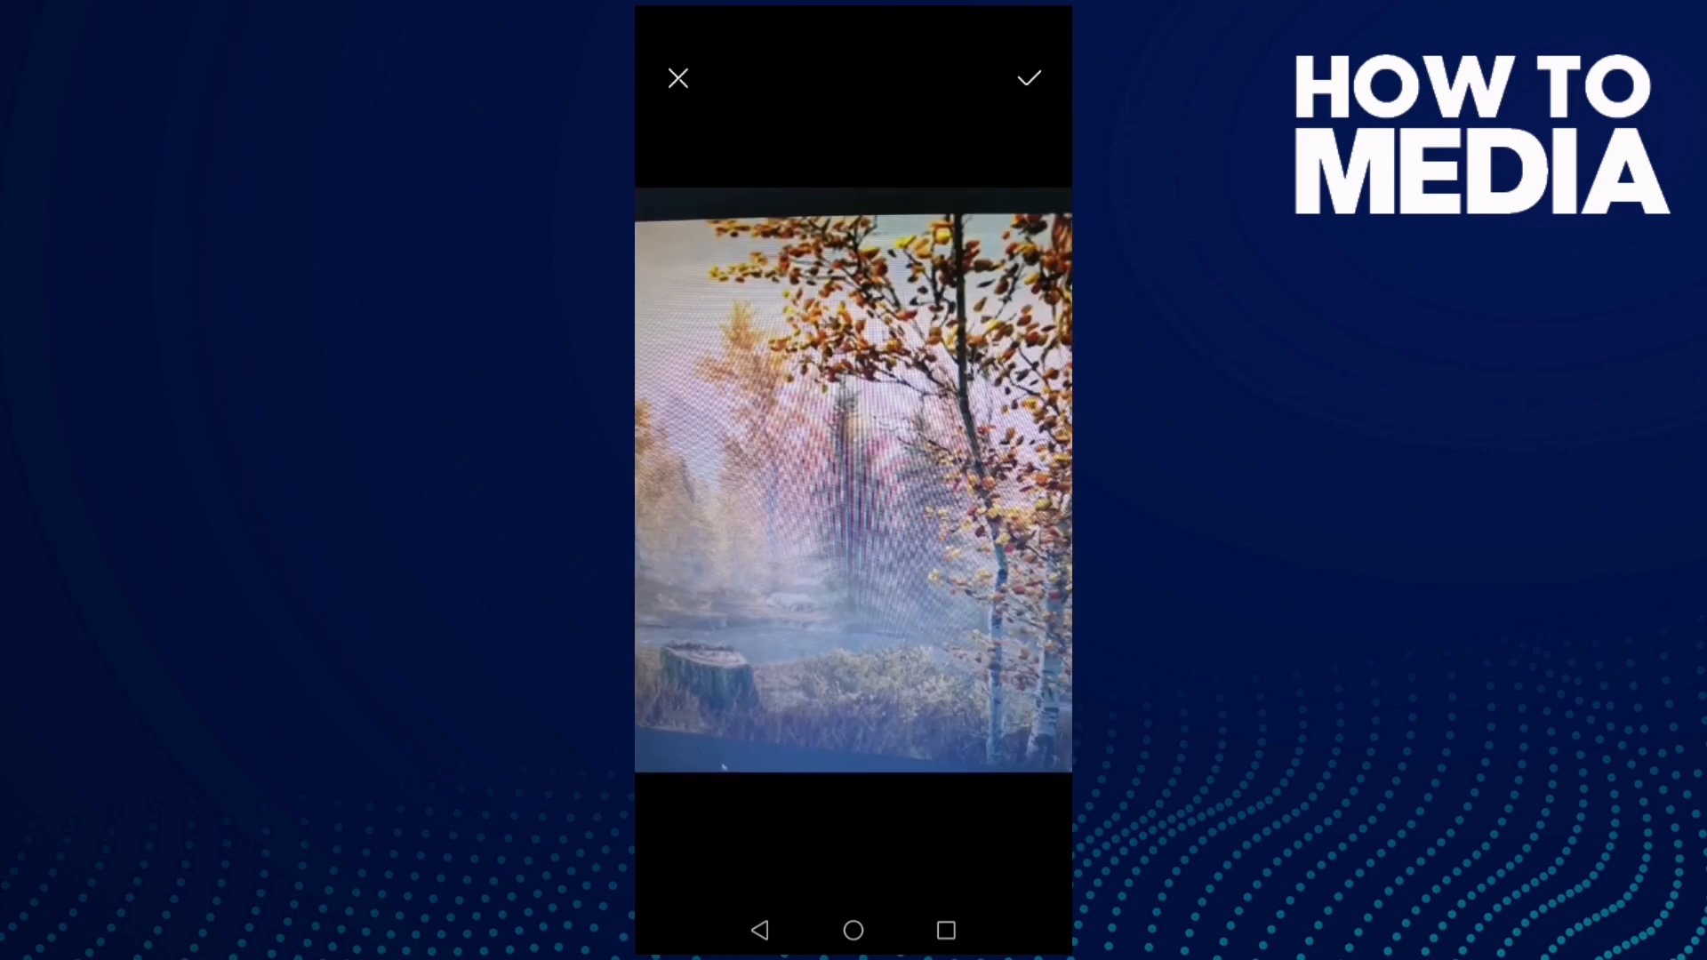
# Confirm and send the autumn forest photo to Test2, then return to the home screen
pyautogui.click(1025, 78)
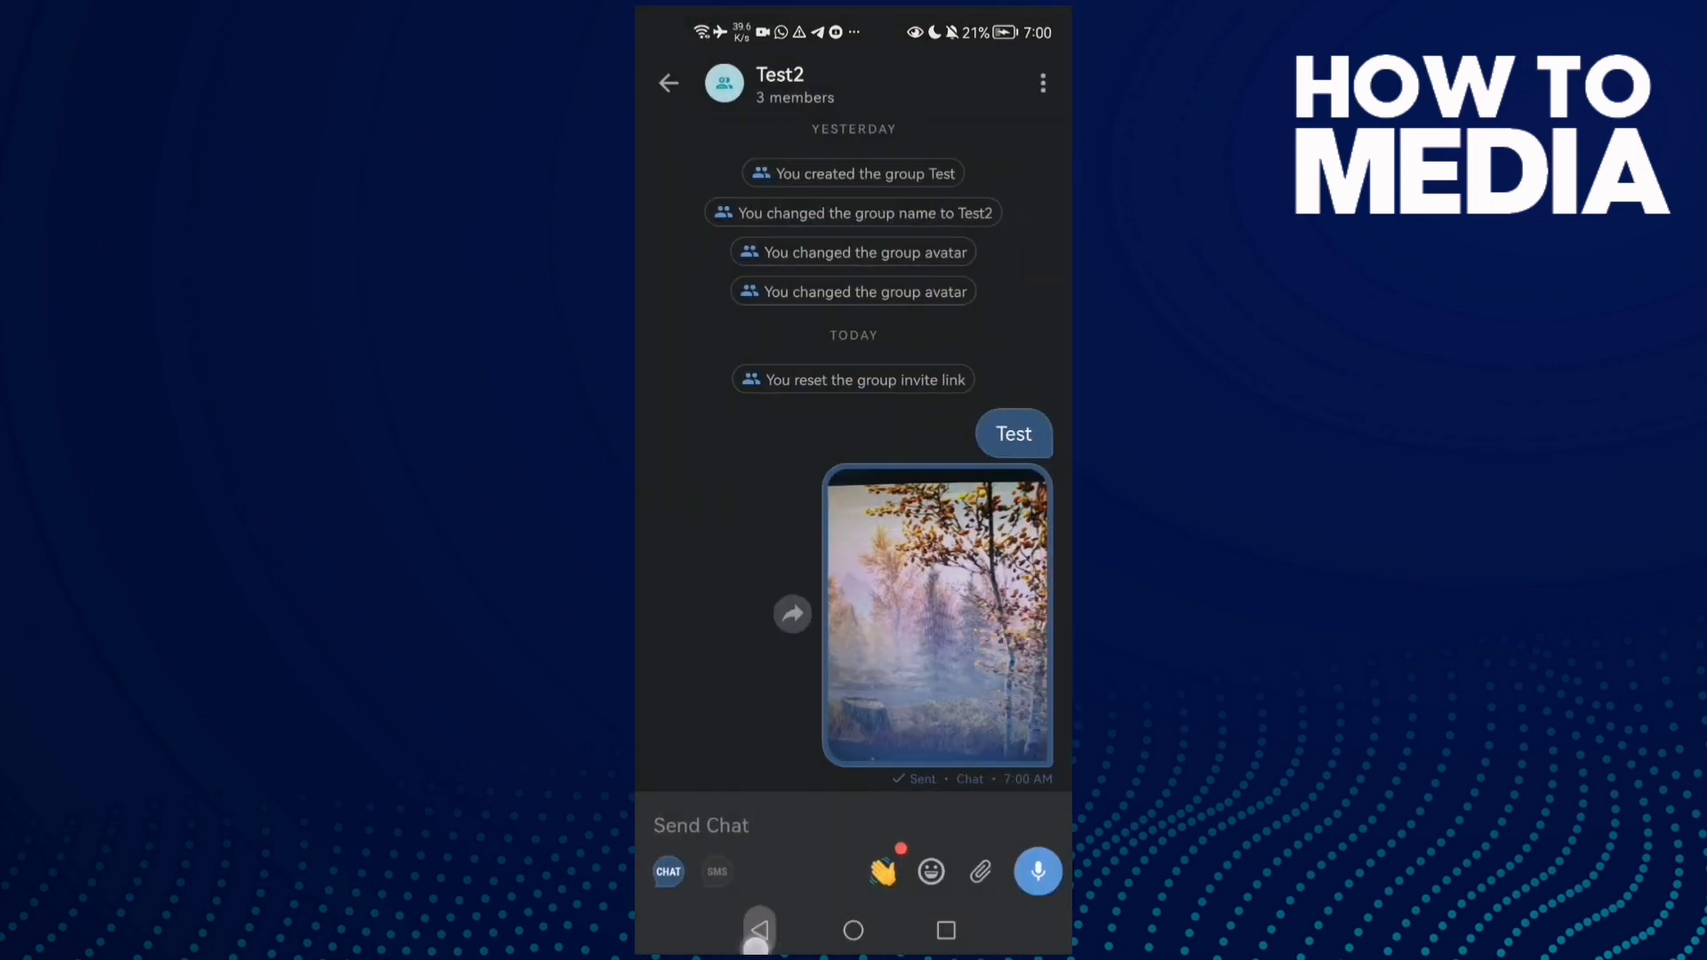
pyautogui.click(853, 931)
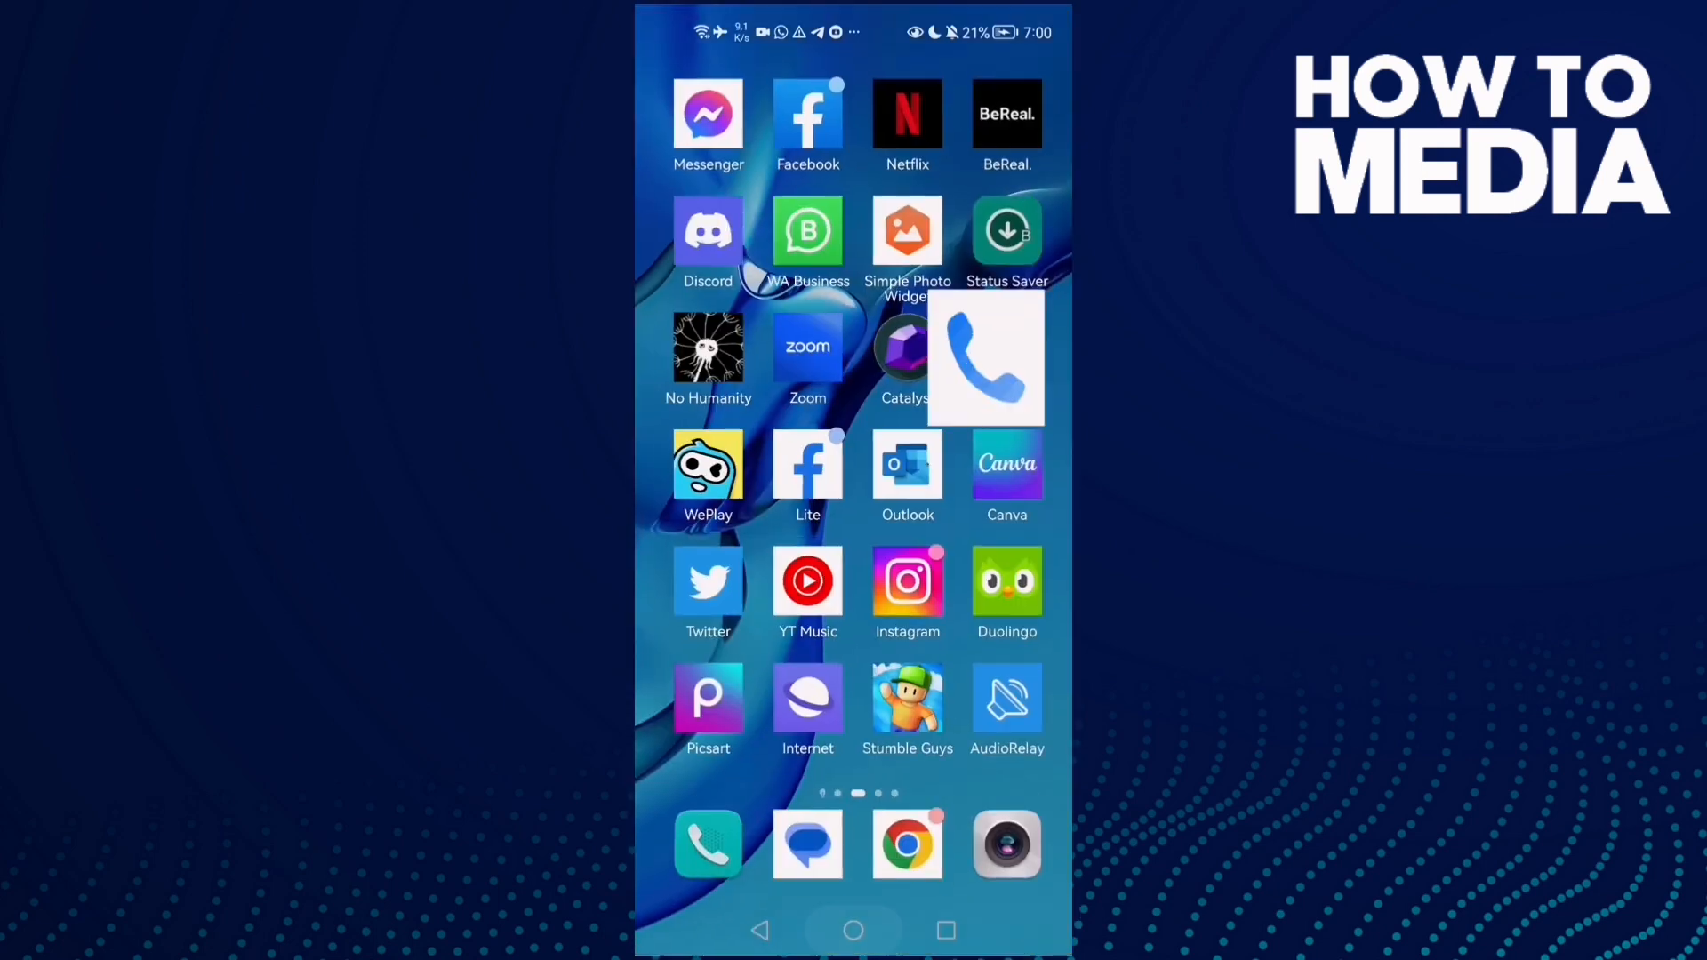